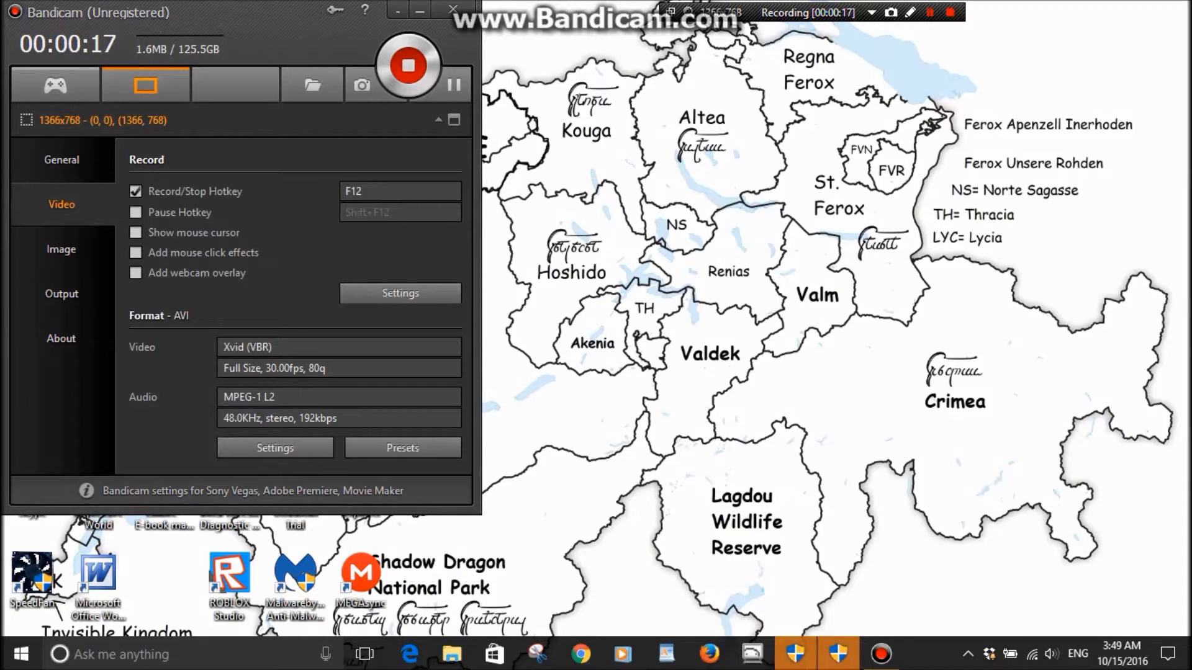
Hide the Bandicam window so the desktop with its icons is visible while recording
left_click(451, 10)
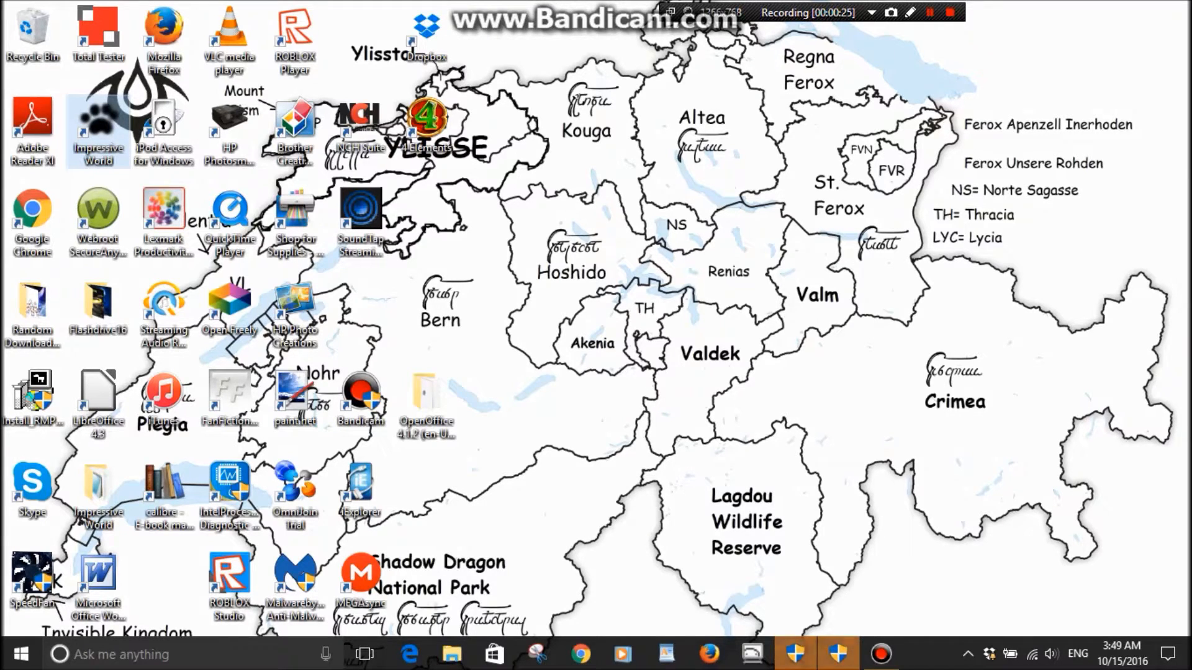
double_click(96, 122)
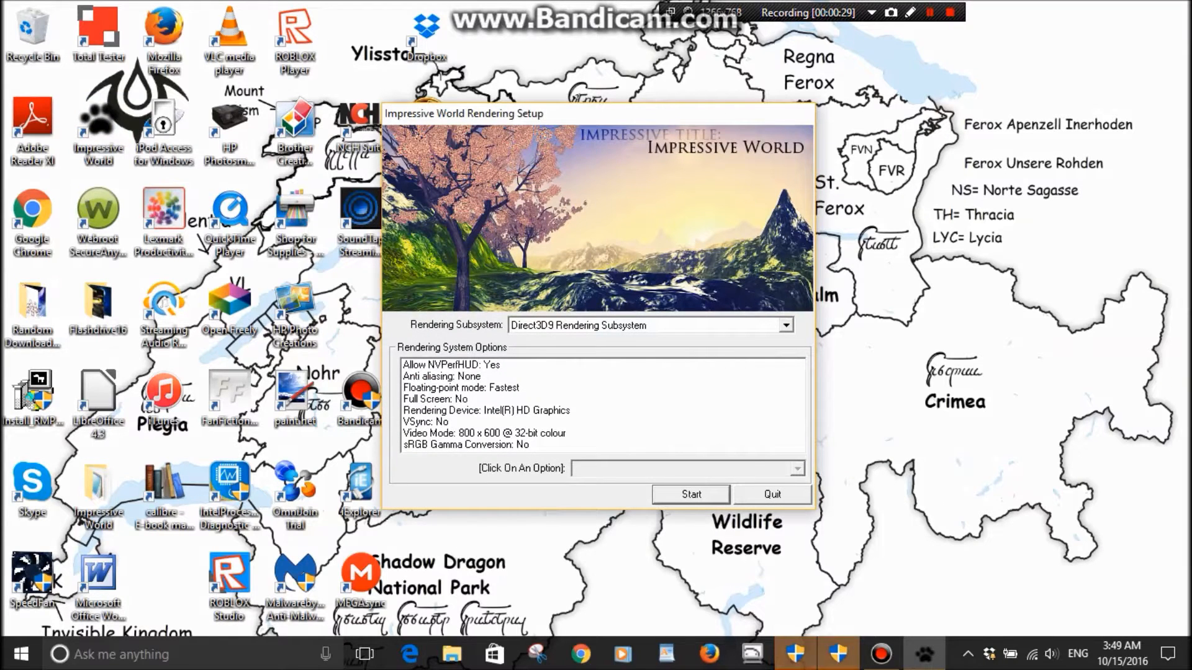
left_click(688, 494)
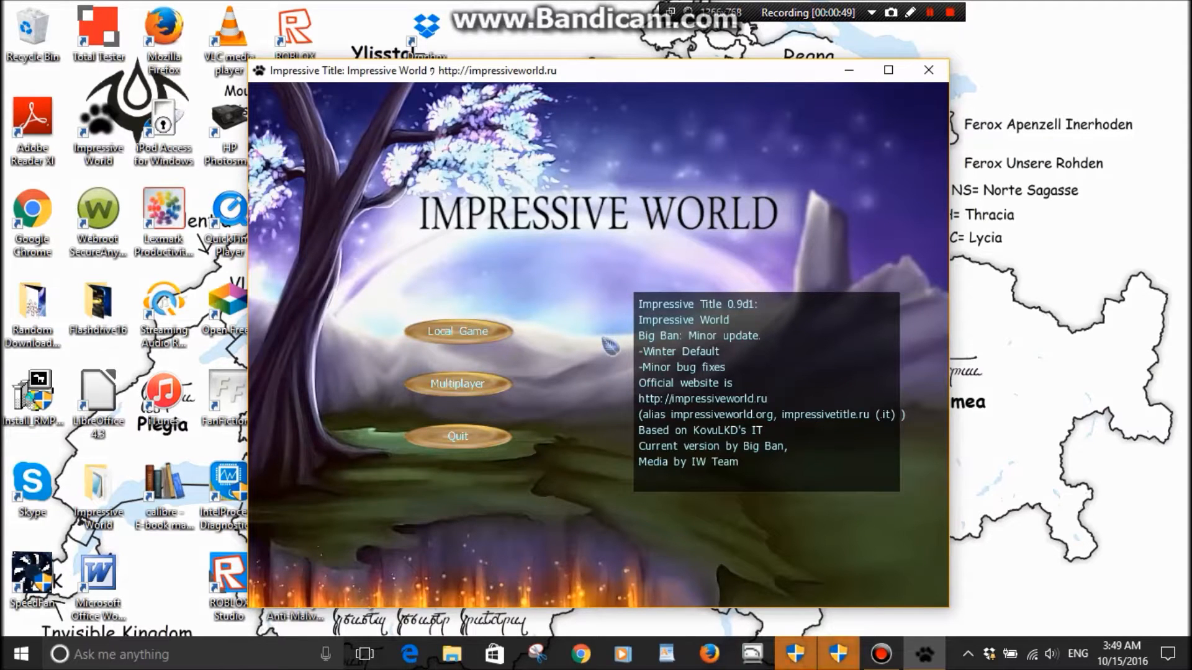
left_click(929, 70)
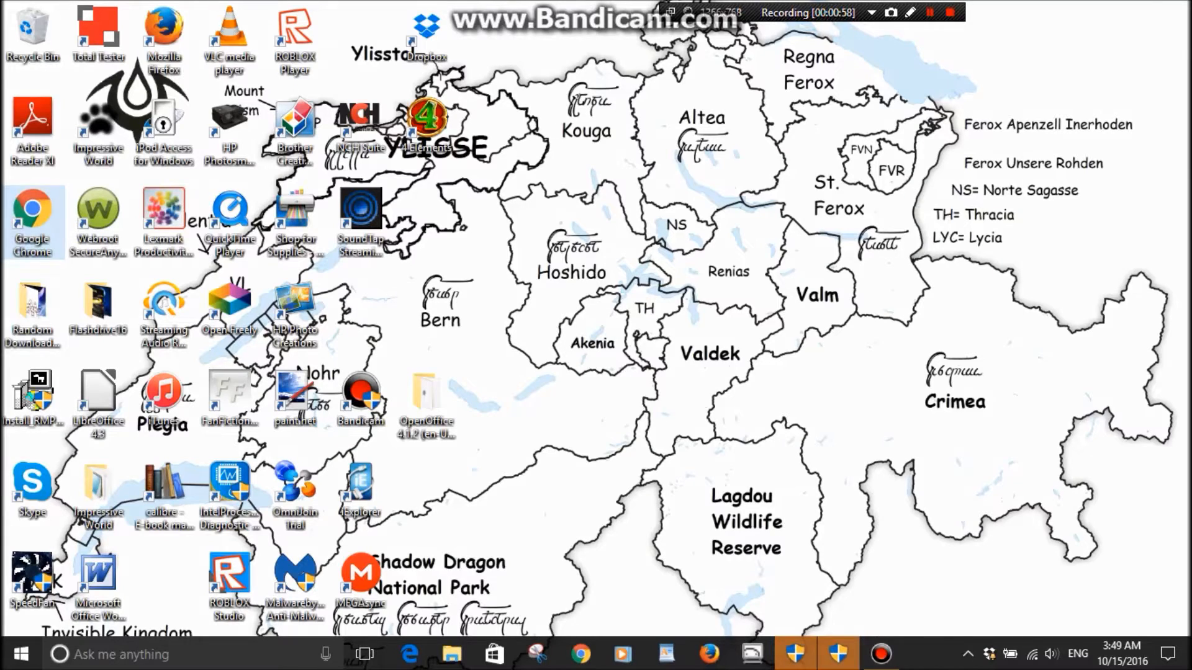
Launch Chrome, search Google for 'impress' and reach the Impressive Space site at ispace.su/en
left_click(579, 655)
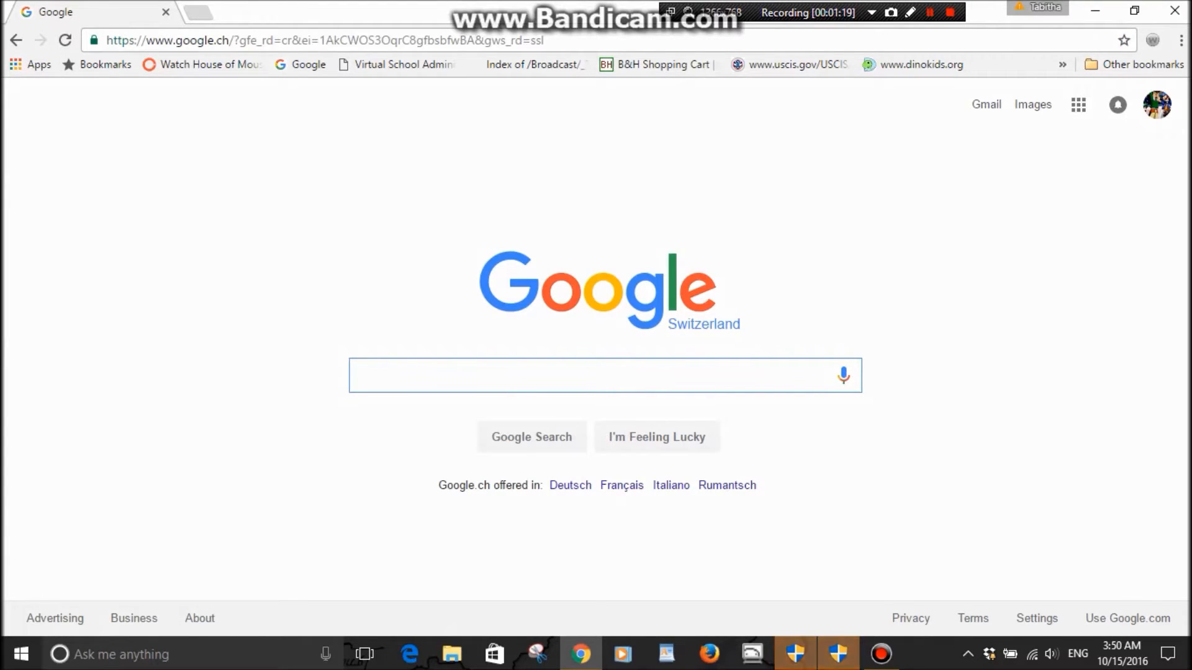
type("impress")
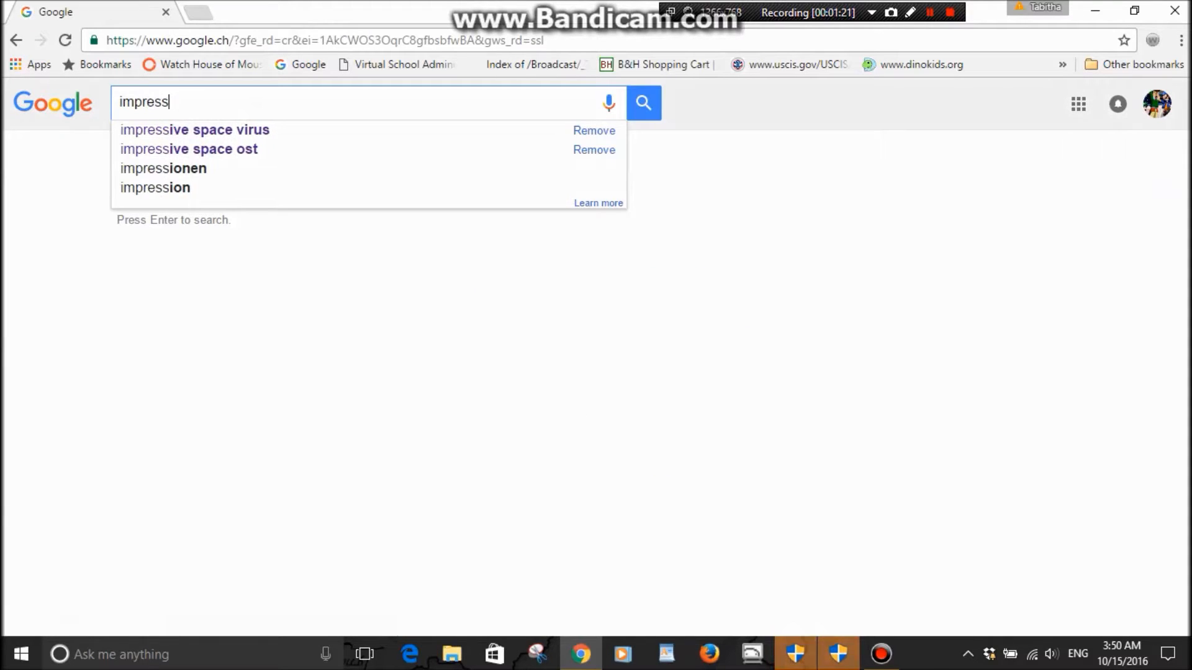
left_click(194, 129)
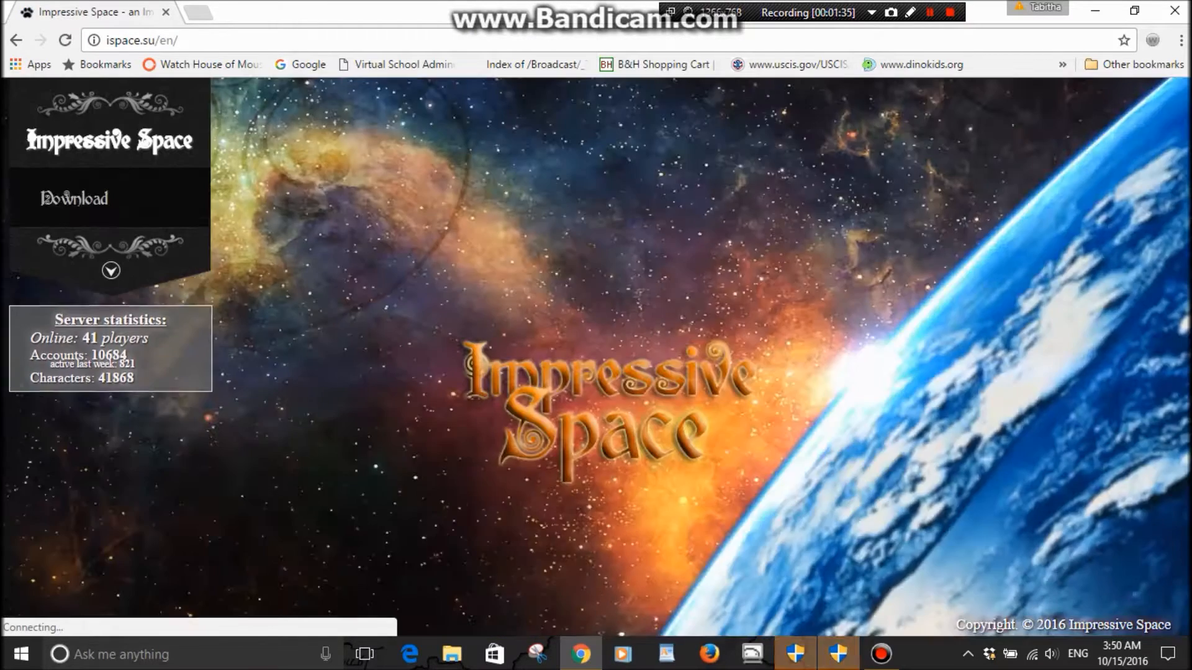
Reach the Impressive Space download page with the 7 MB setup file, then minimize Chrome to the desktop
left_click(110, 270)
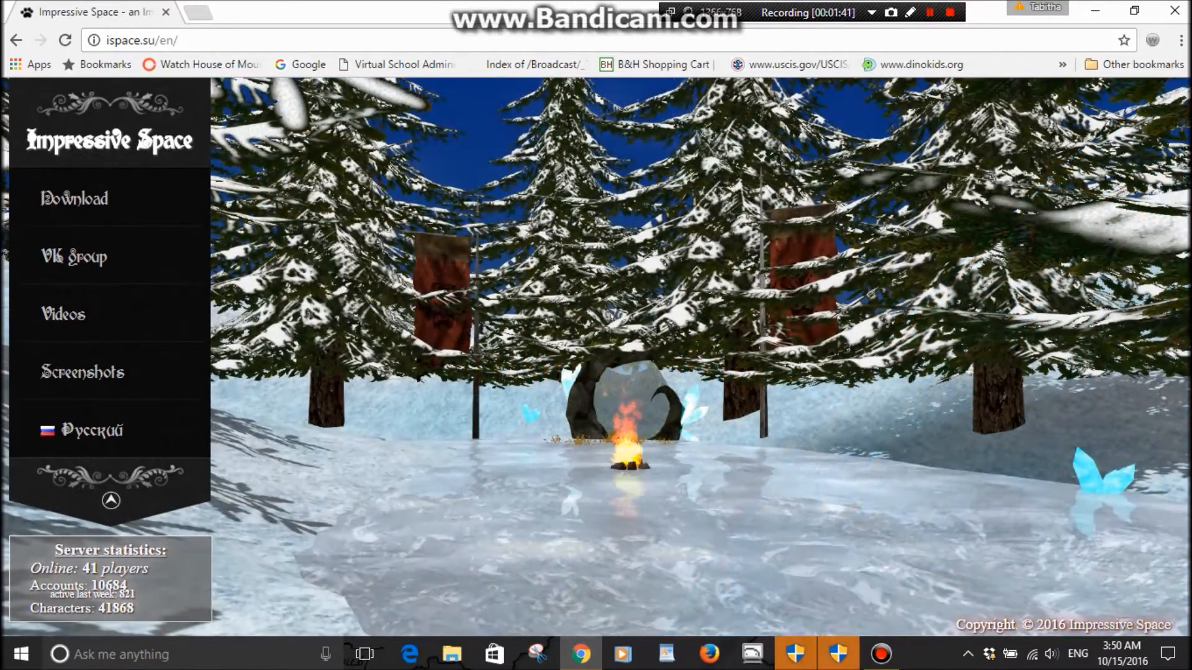
left_click(74, 199)
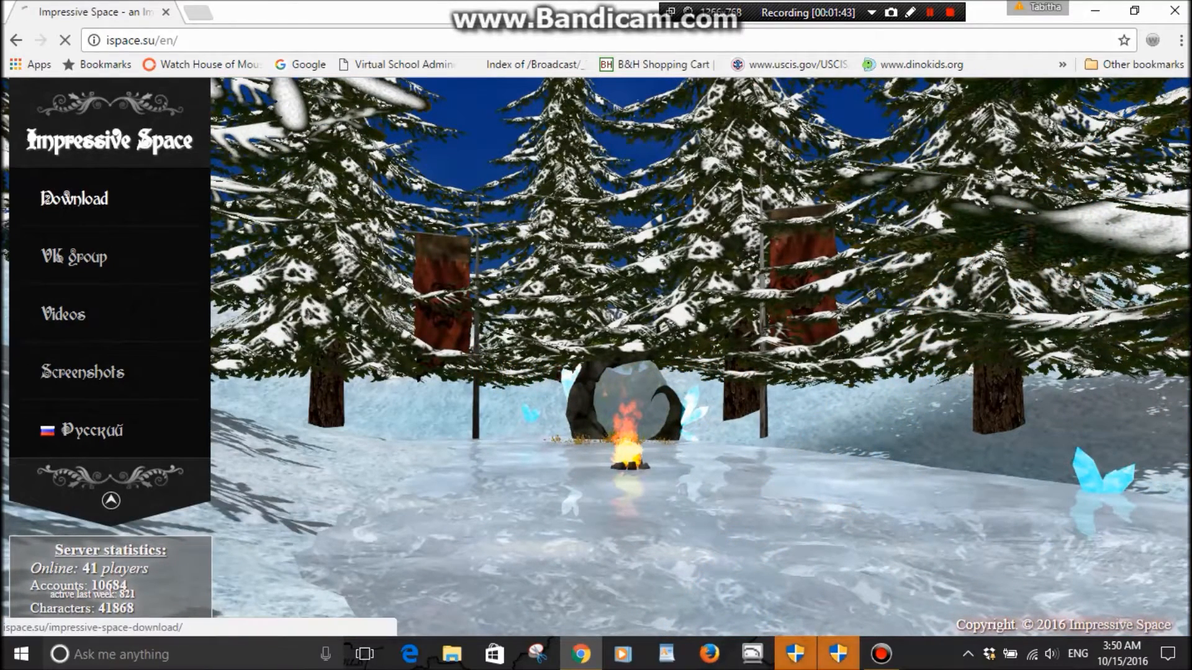
left_click(73, 199)
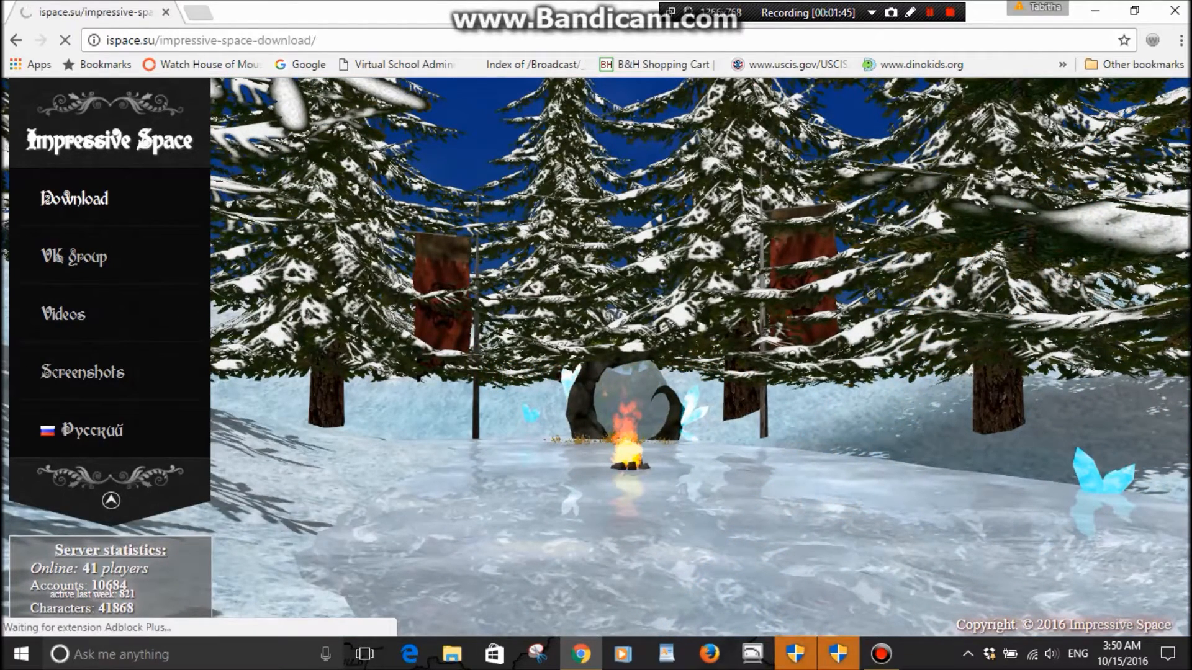
left_click(74, 199)
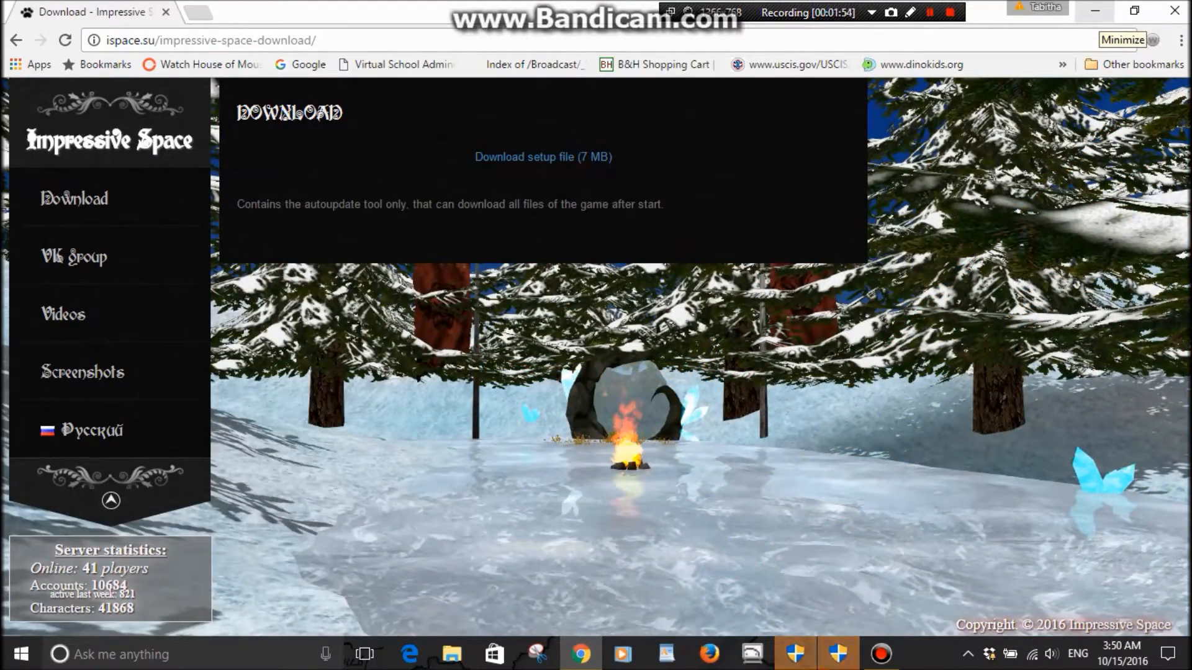
left_click(1122, 39)
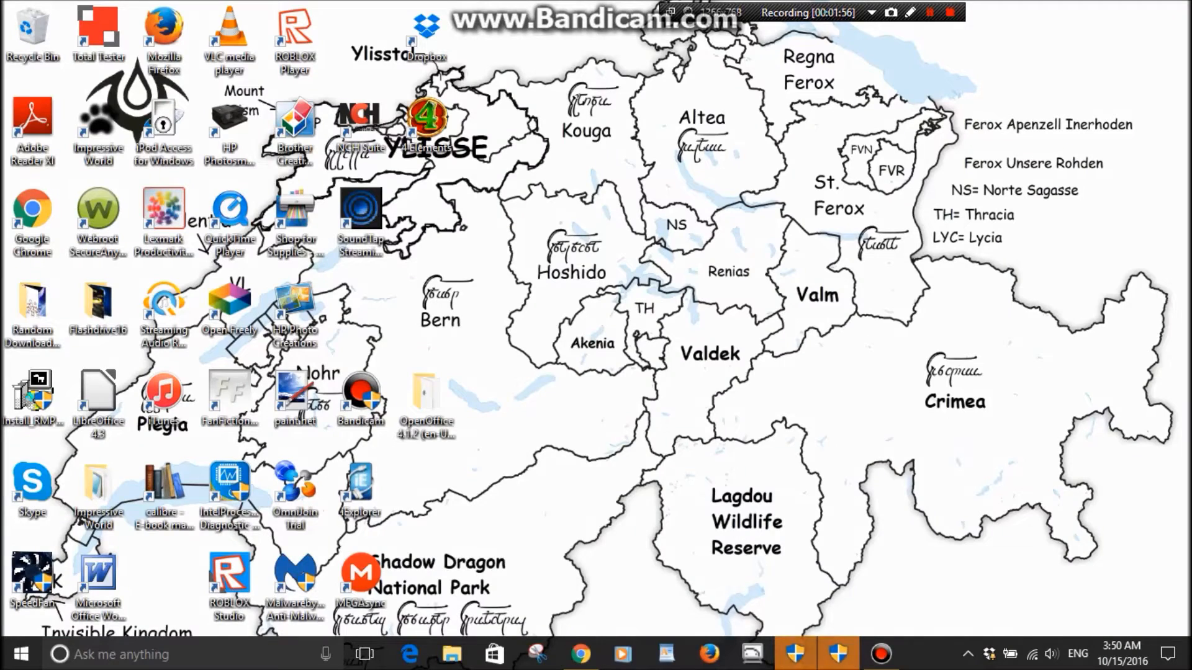